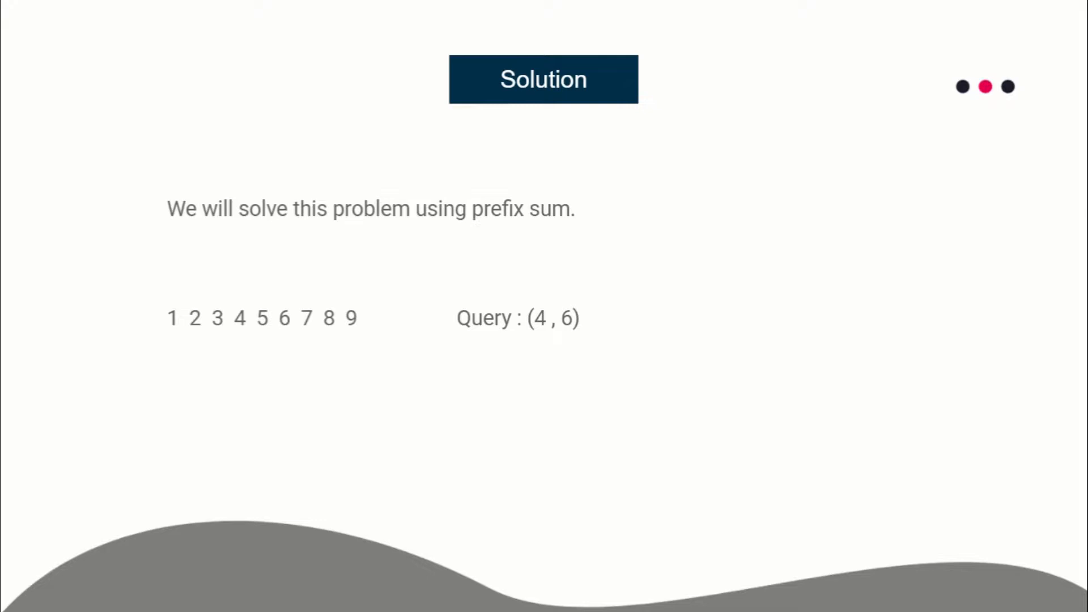
mouse_move(637, 369)
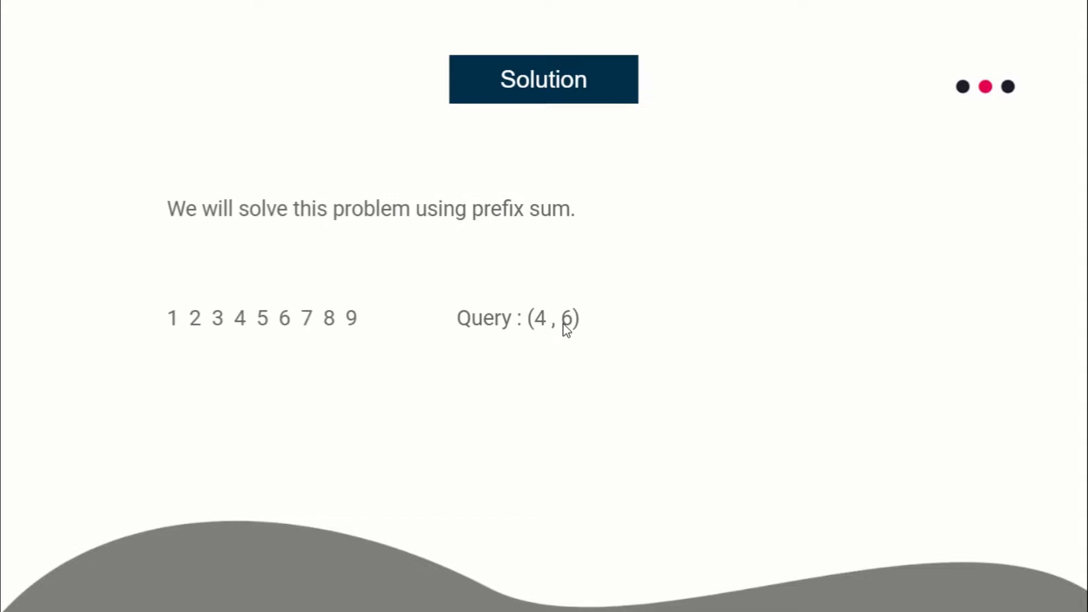
mouse_move(401, 379)
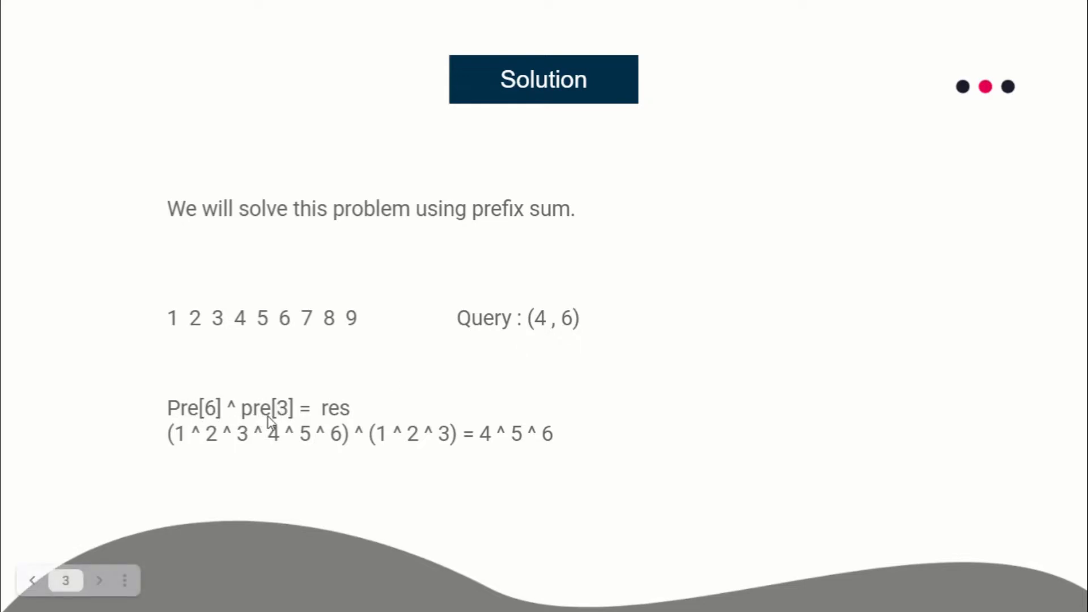
mouse_move(332, 445)
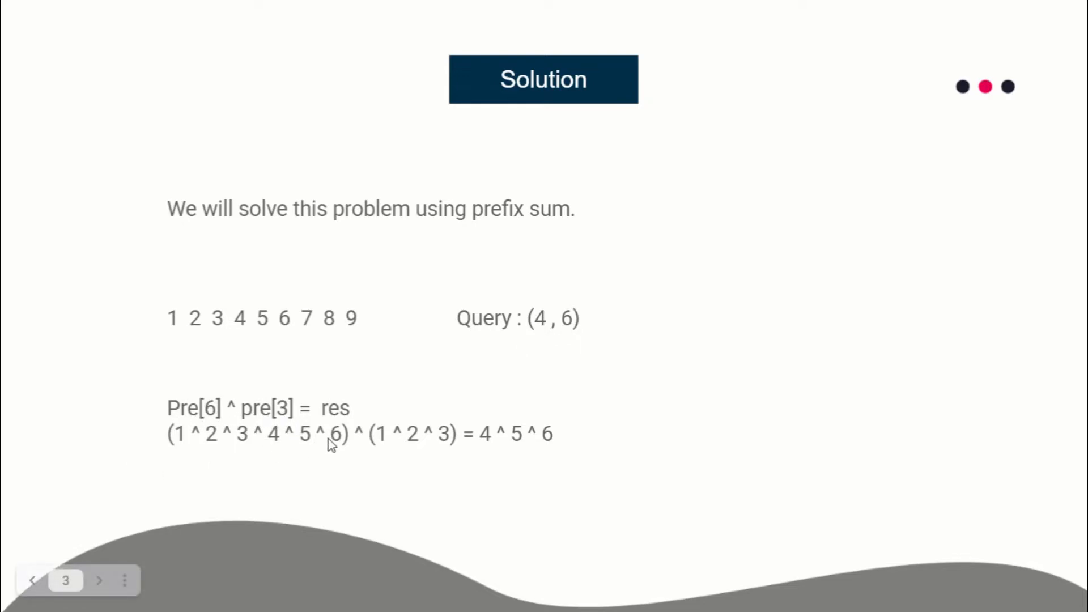
mouse_move(193, 454)
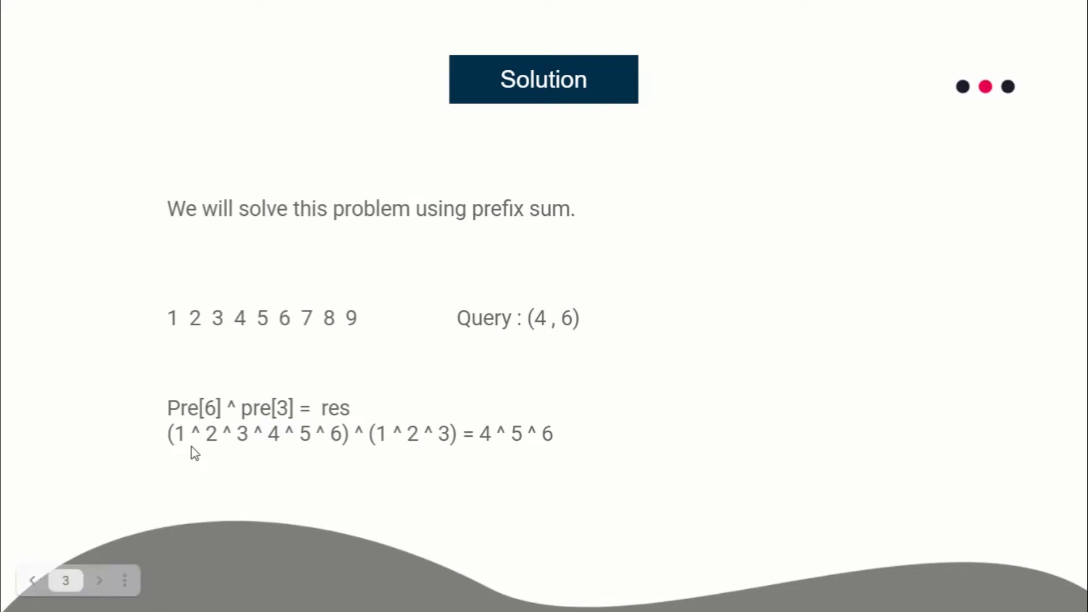
mouse_move(388, 457)
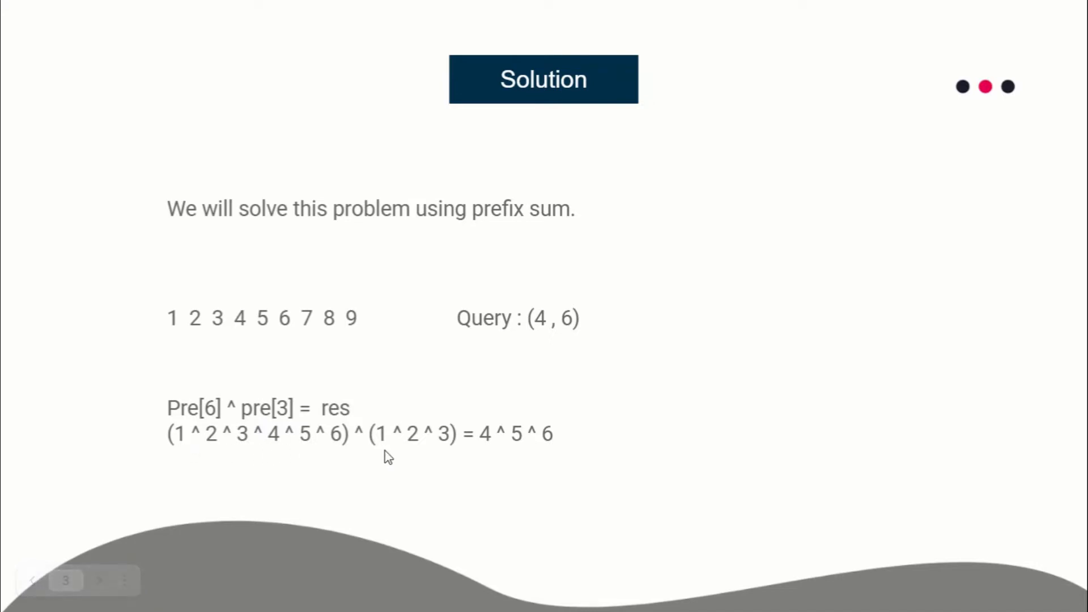
mouse_move(396, 455)
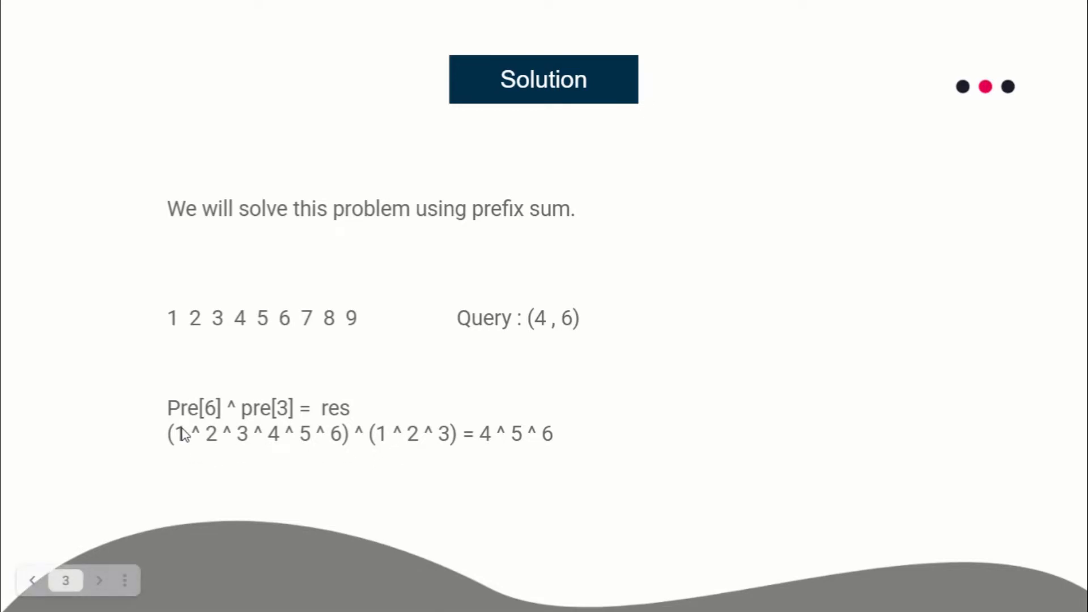
mouse_move(214, 445)
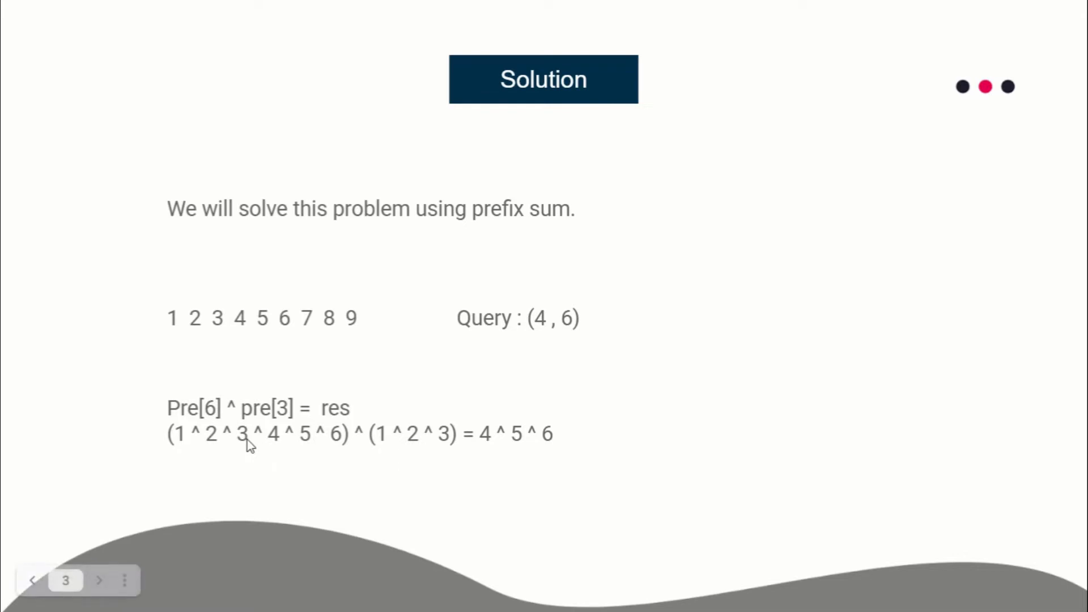
mouse_move(362, 456)
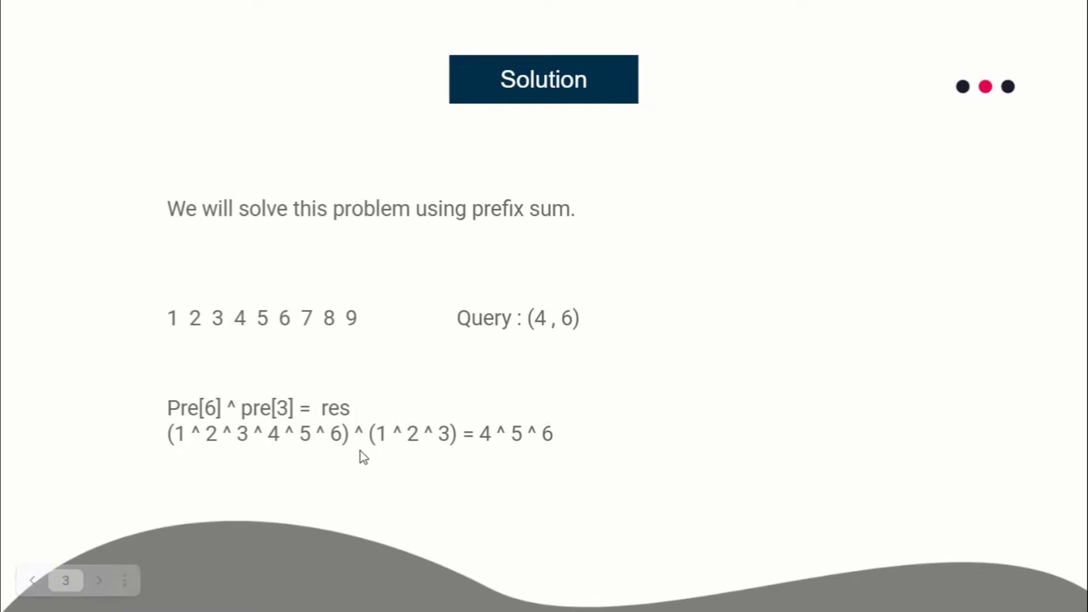
mouse_move(542, 363)
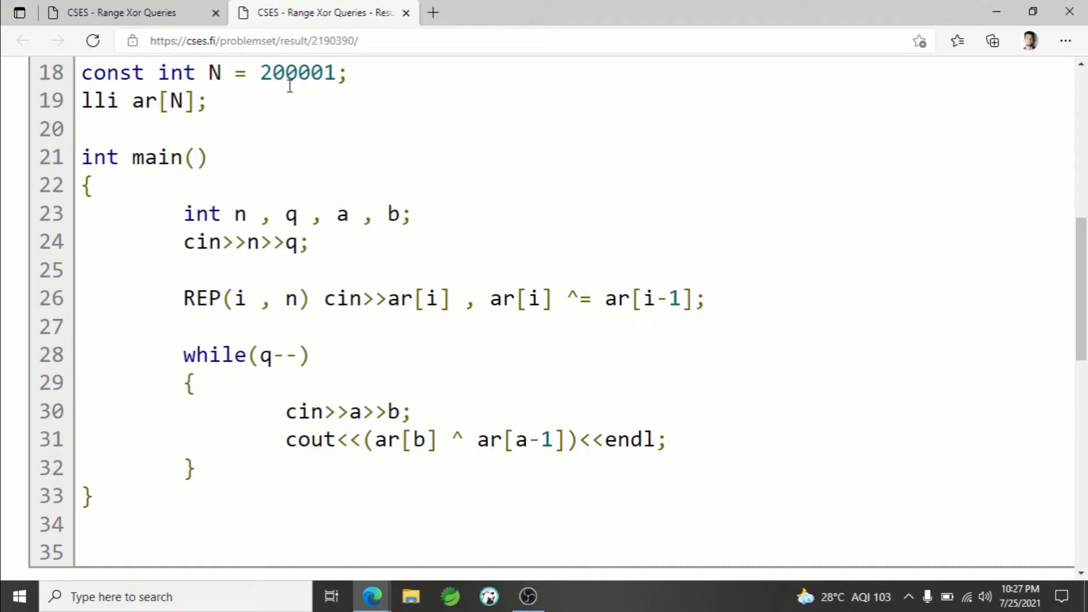
mouse_move(95, 101)
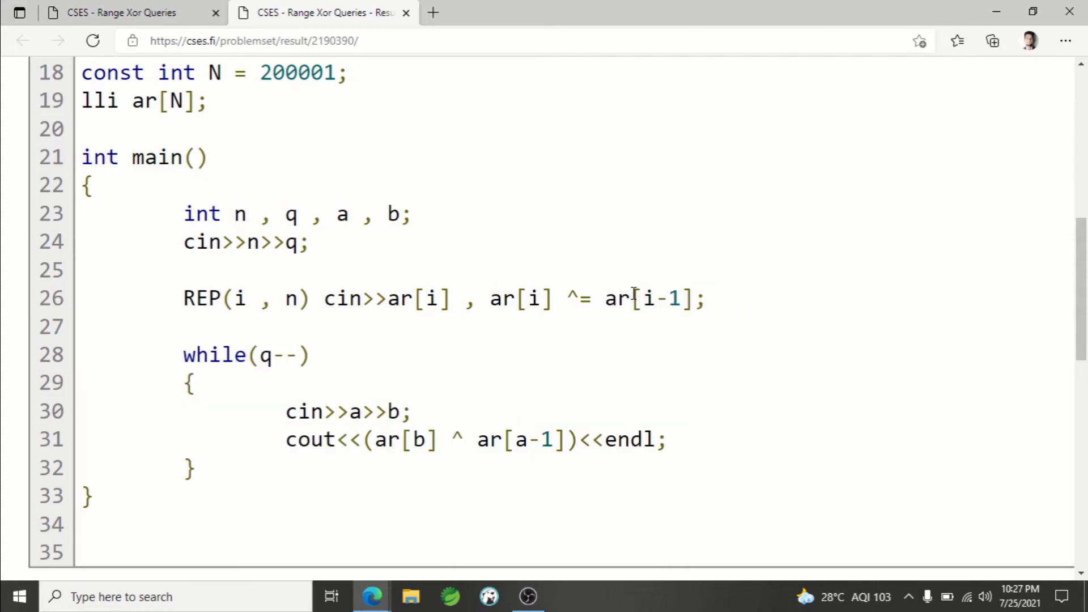
mouse_move(425, 410)
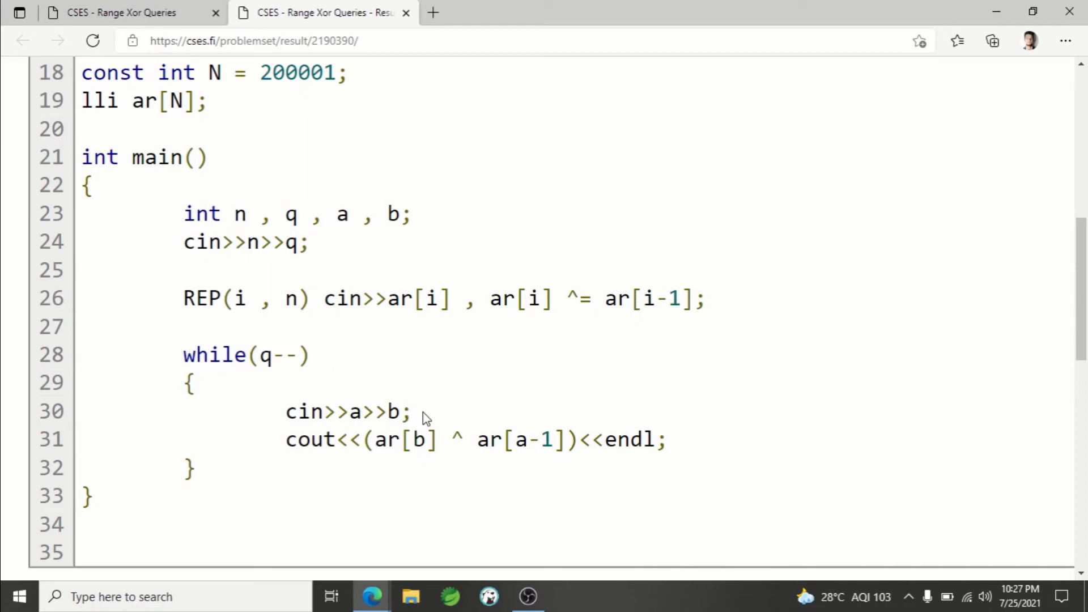